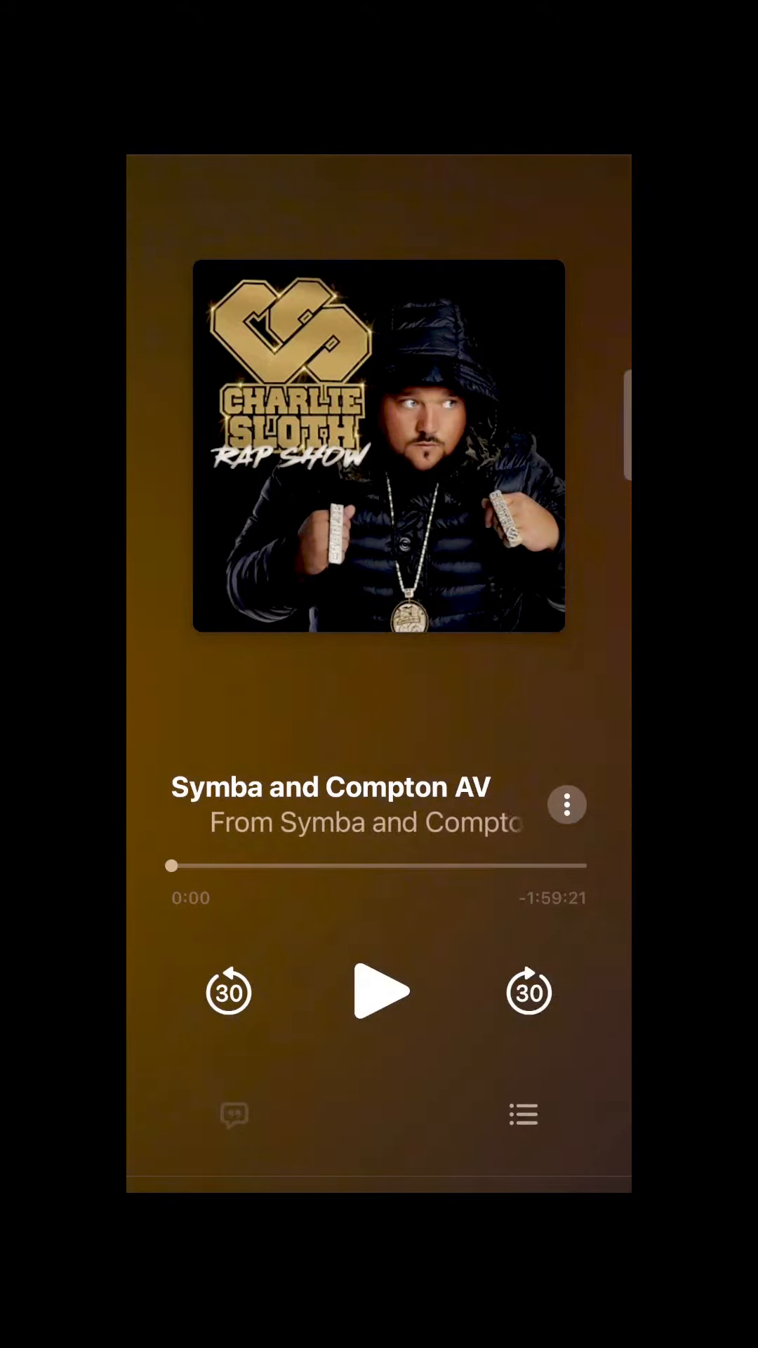
Start the Symba and Compton AV episode playing from about 1:47:27, with 11:54 remaining
left_click(377, 991)
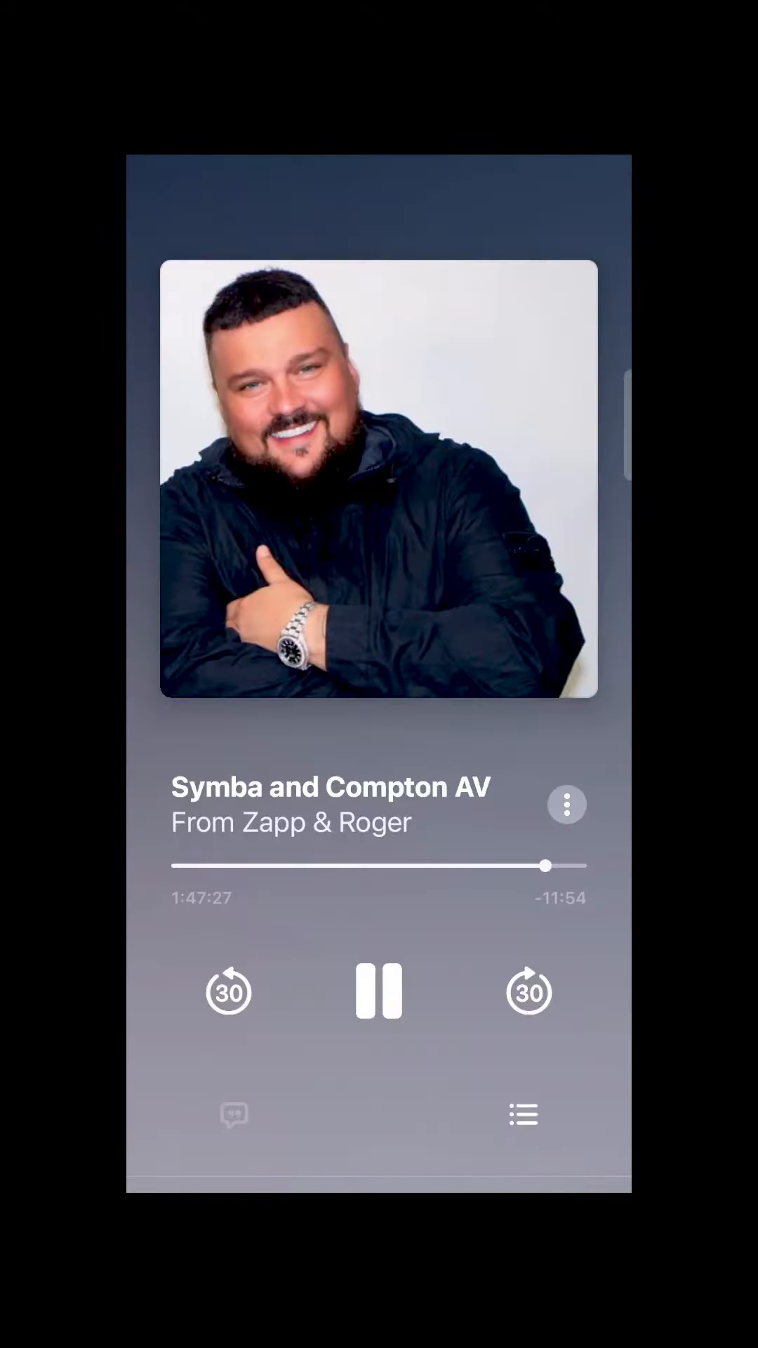